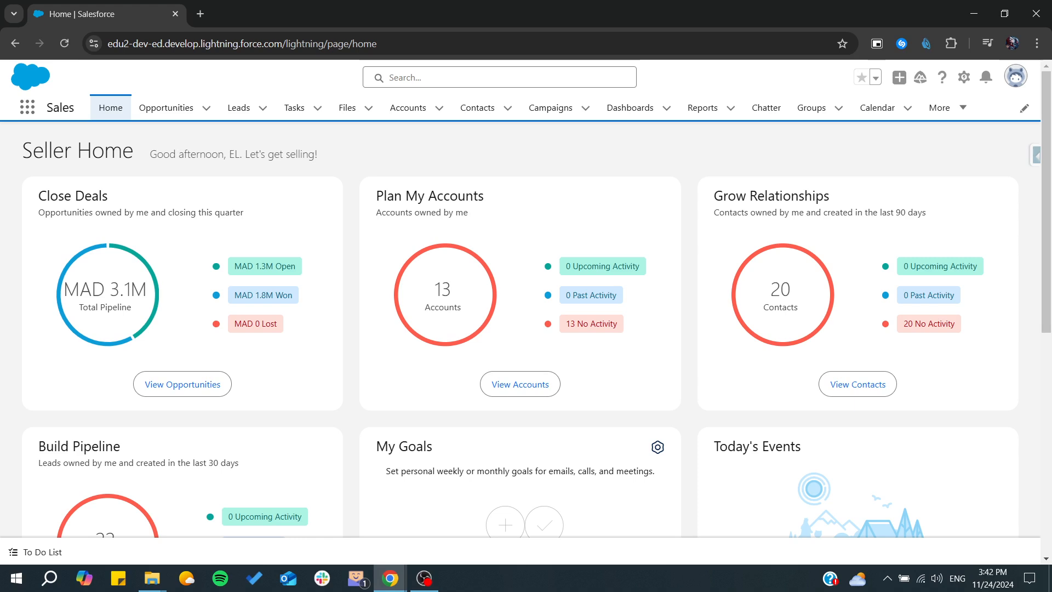
mouse_move(561, 155)
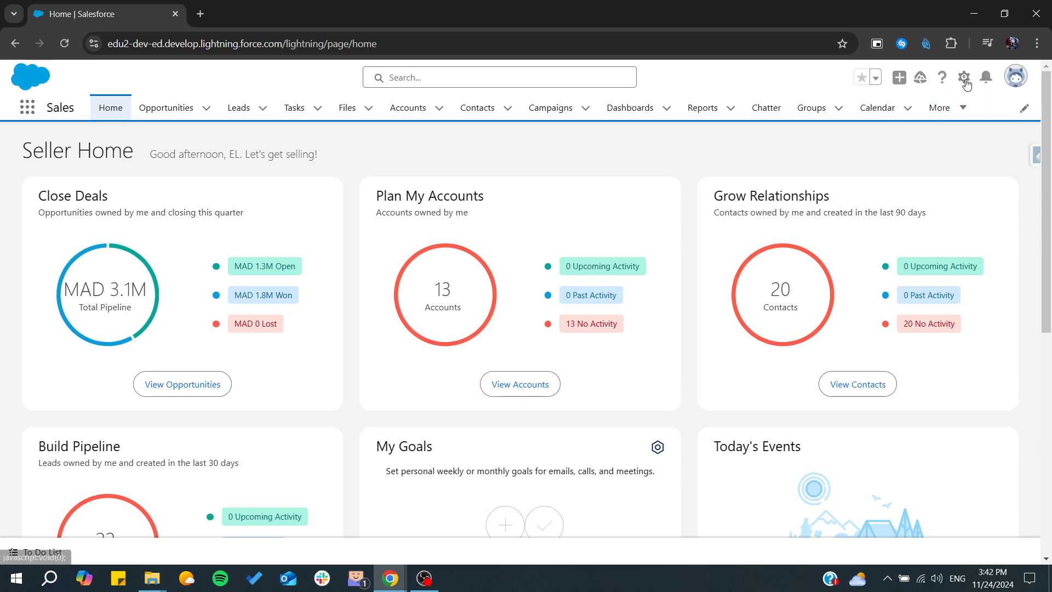
mouse_move(765, 78)
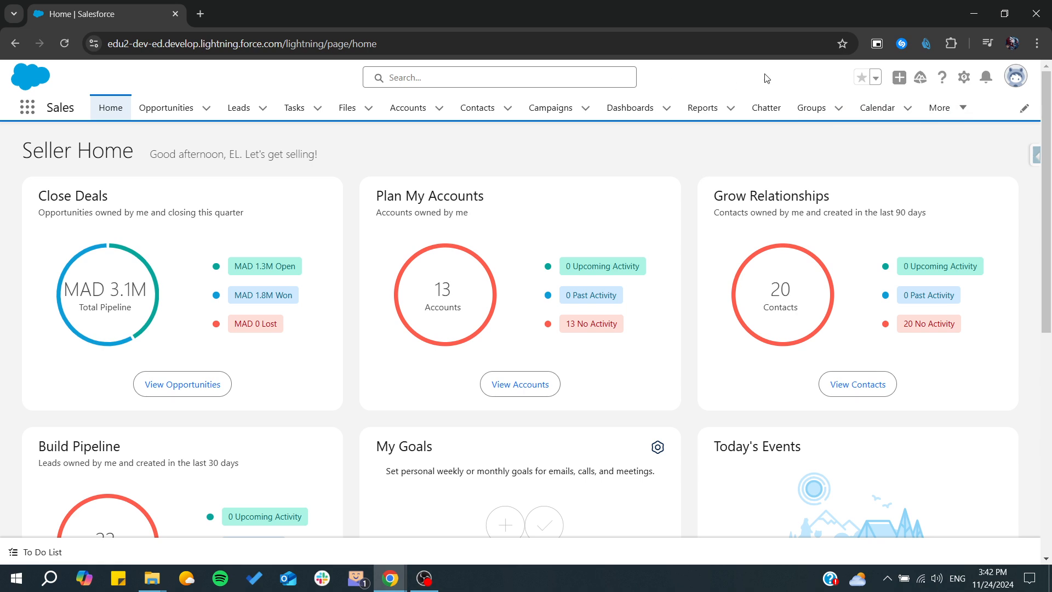
Launch the Developer Console from the Setup gear menu.
left_click(963, 76)
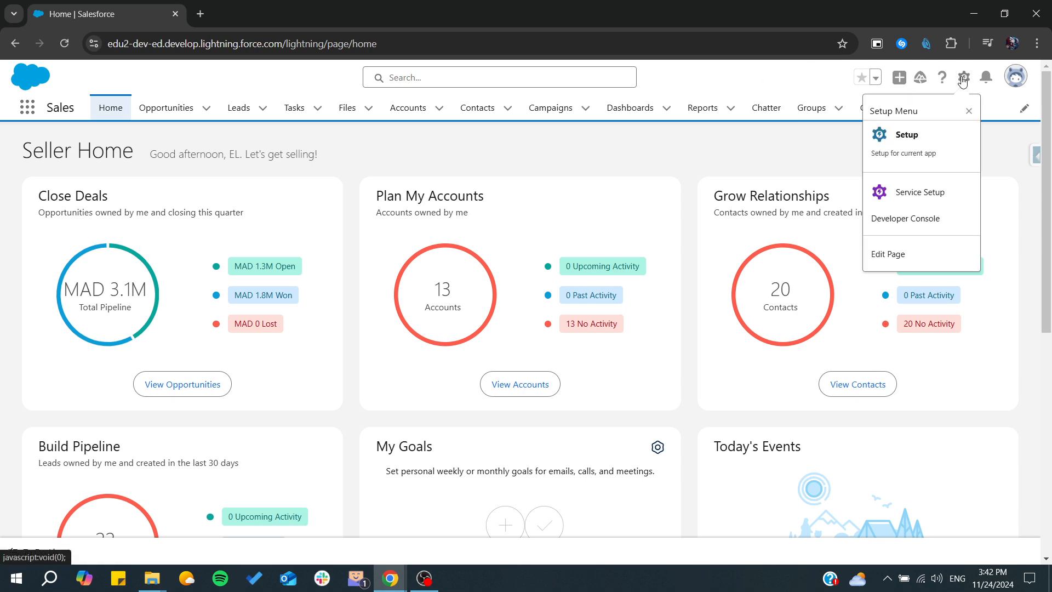
left_click(905, 219)
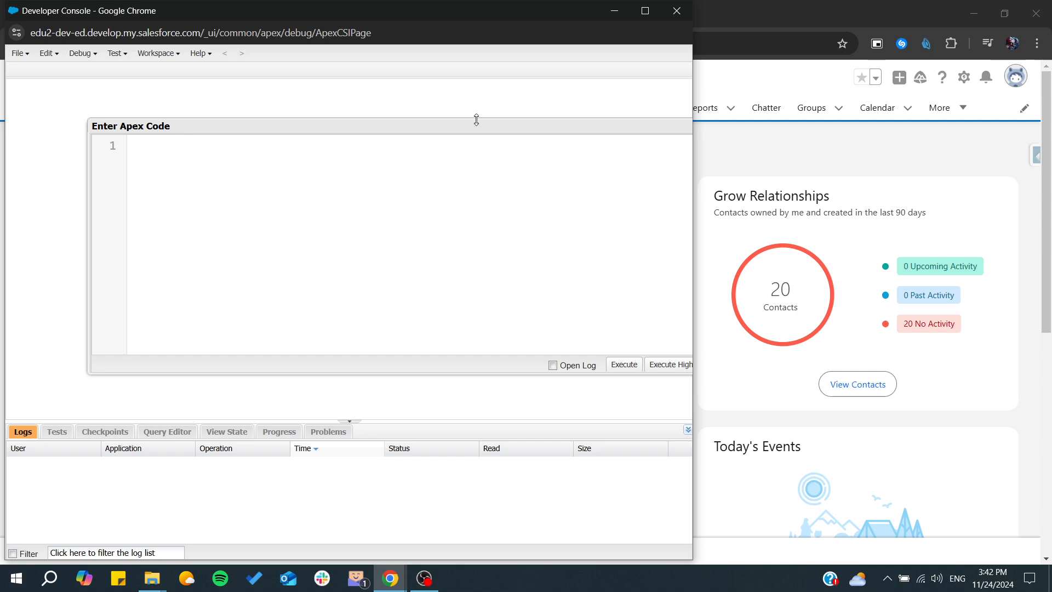
Enter the Apex line "String sid = UserInfo.getOrgnizationI()" in the editor.
type("S")
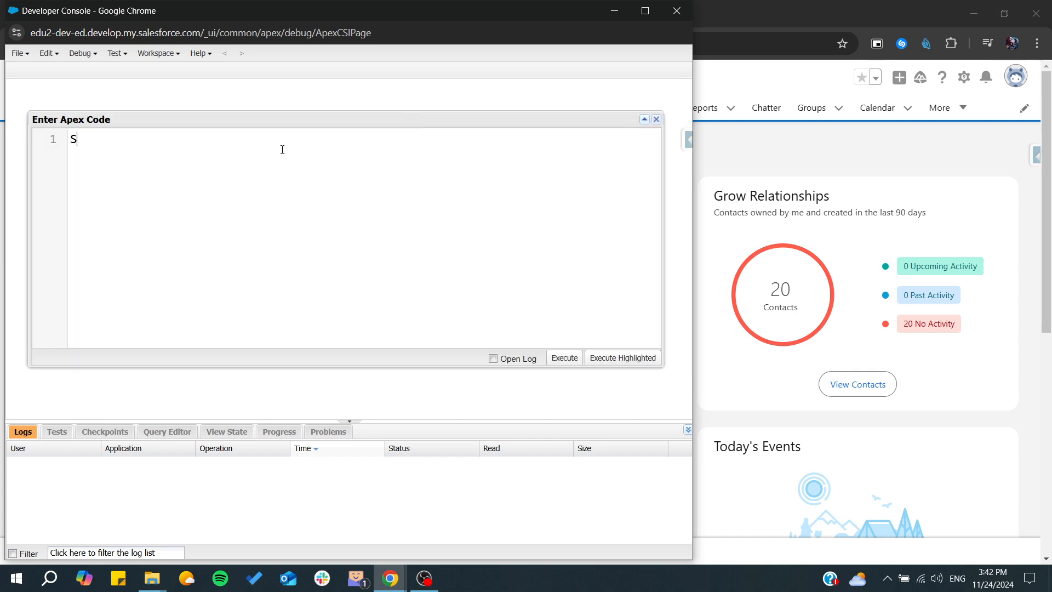
type("tring")
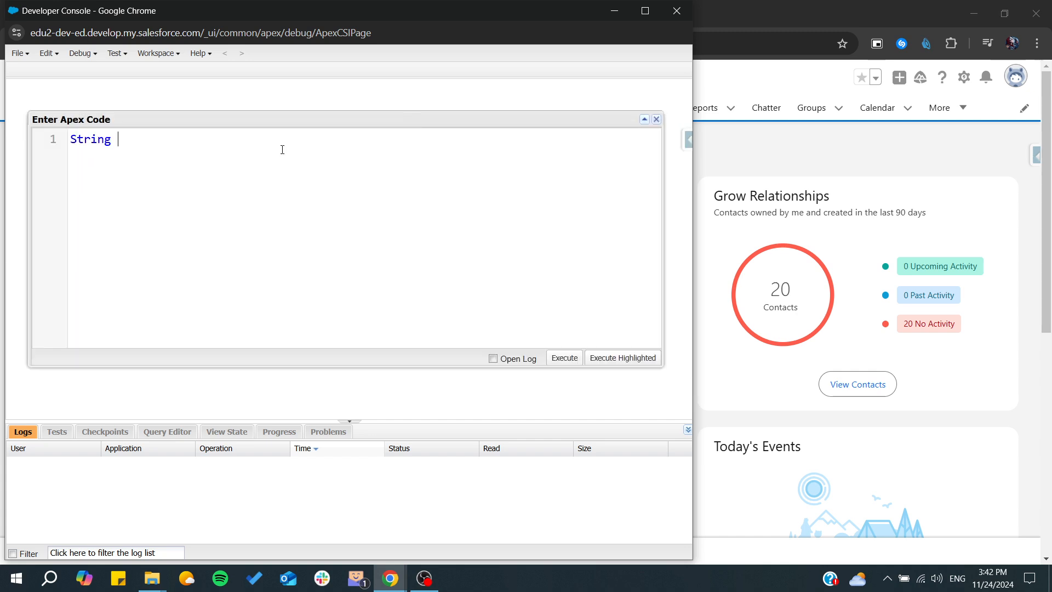
type("sid =")
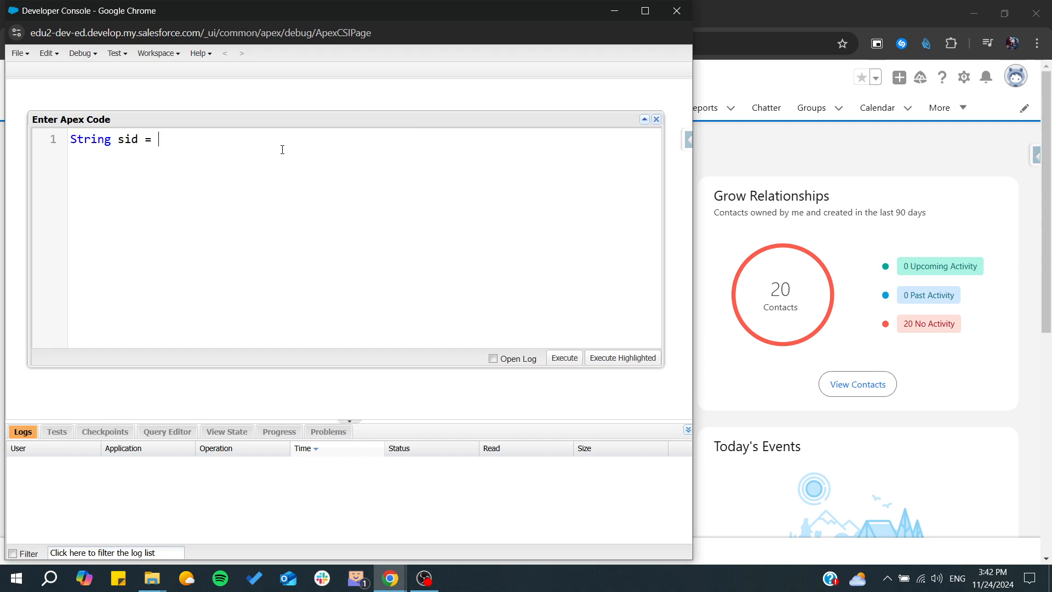
type("U")
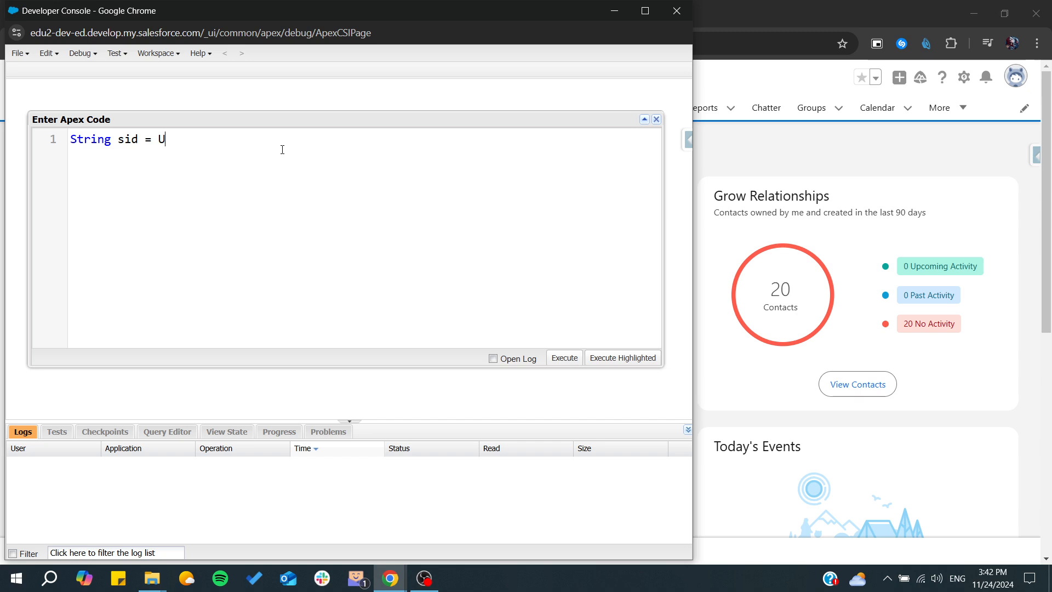
type("ser")
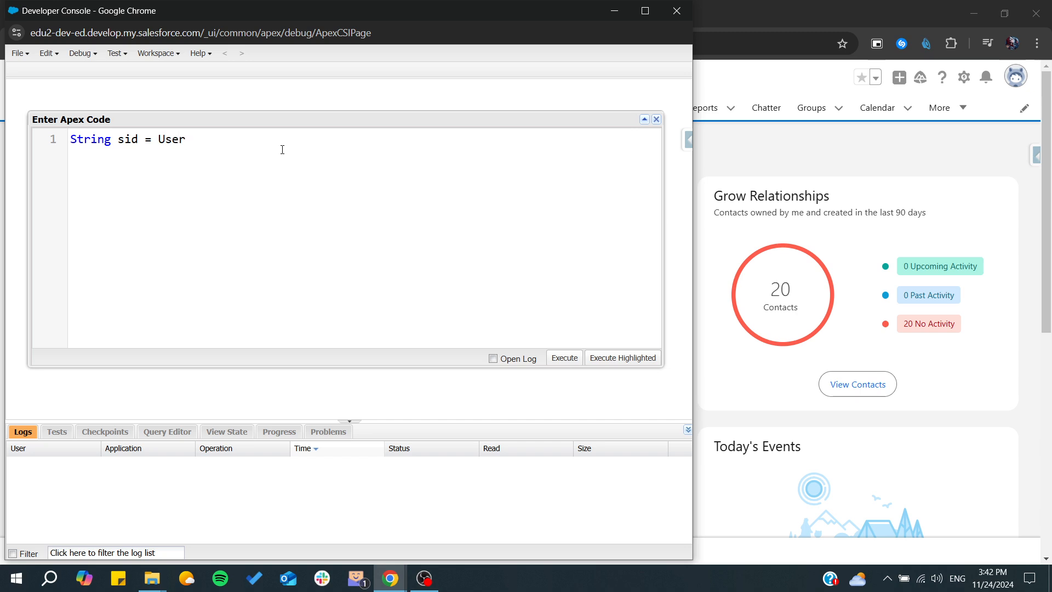
type("0")
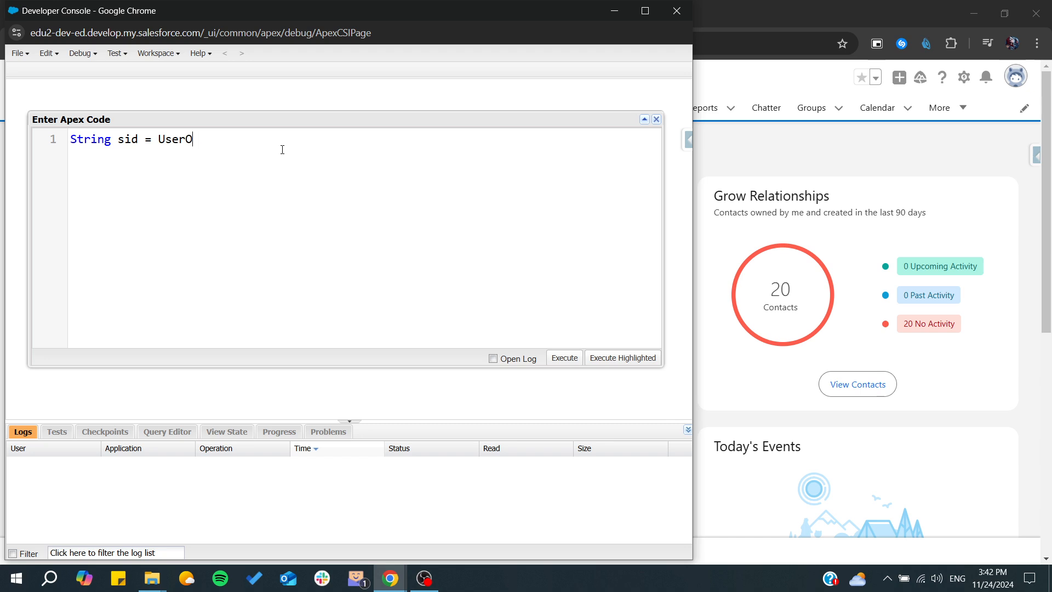
type("nfo")
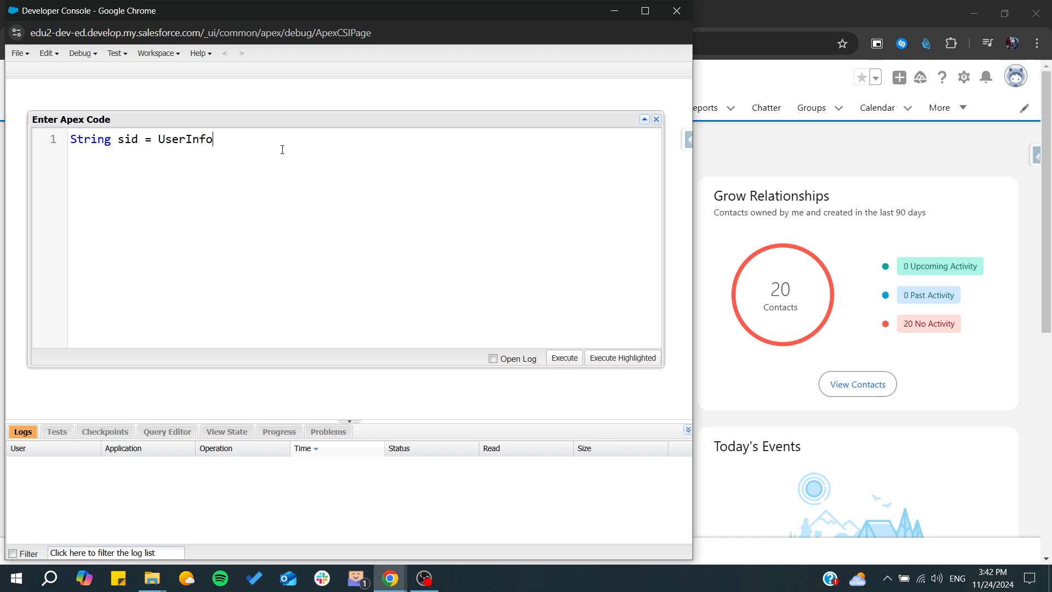
type(".get")
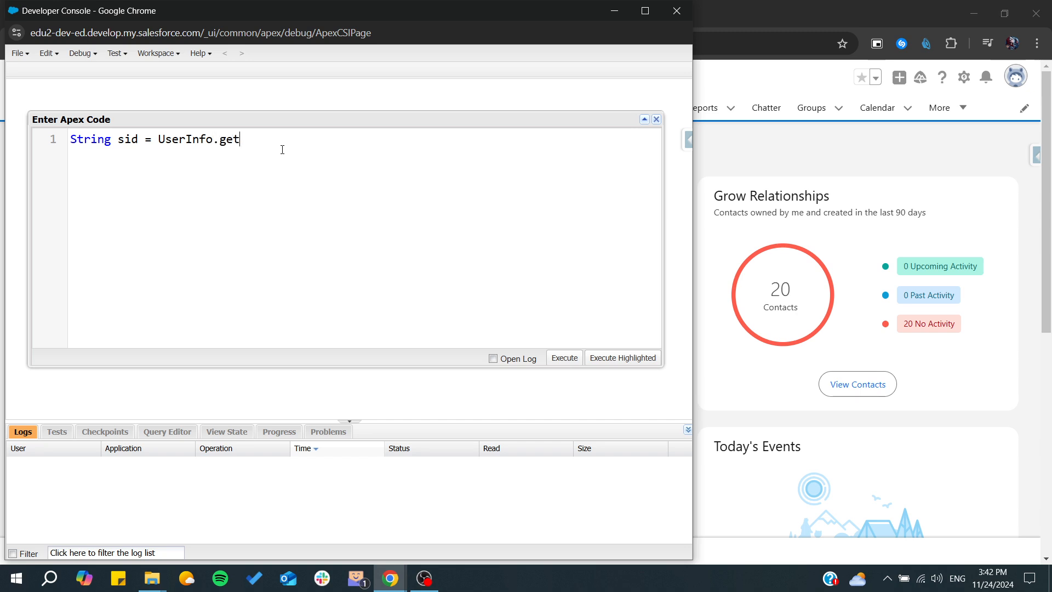
type("Orgni")
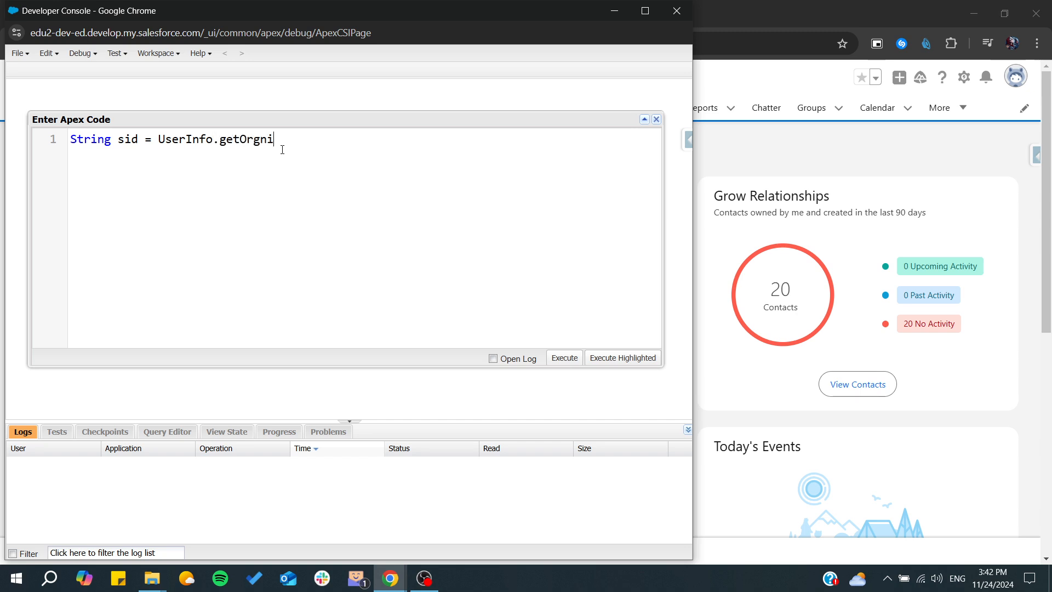
type("zation()")
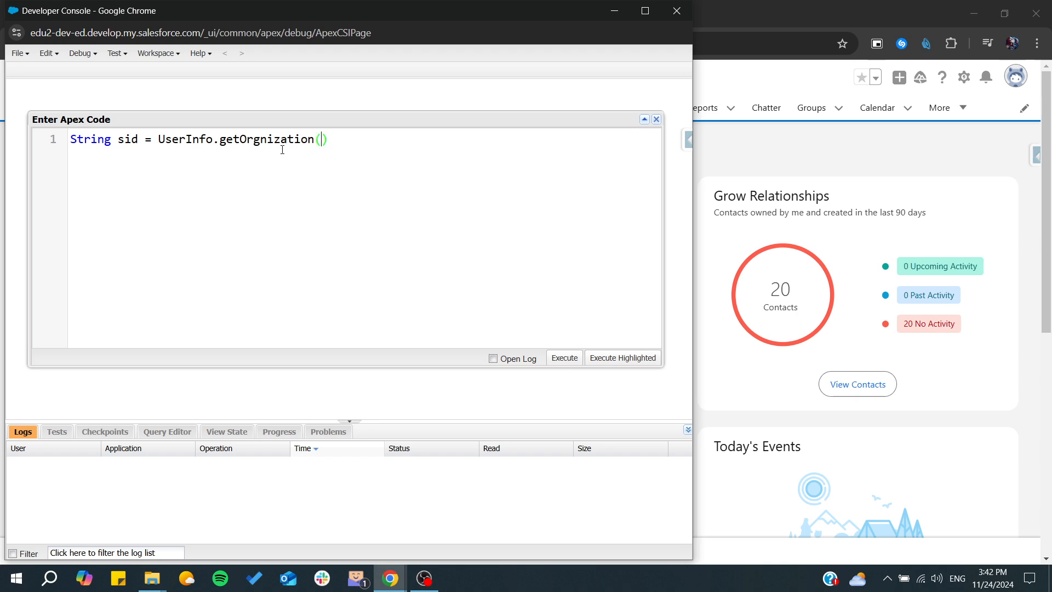
type("I")
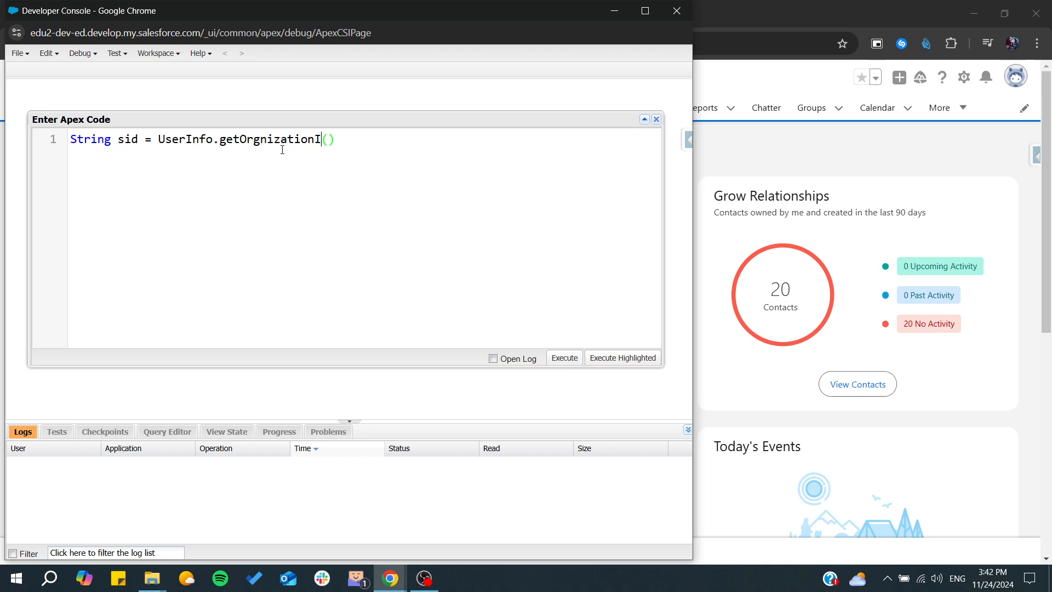
Finish the sid line appending ' '+UserInfo.getSessionId().Substrig(15);.
type("d()+'")
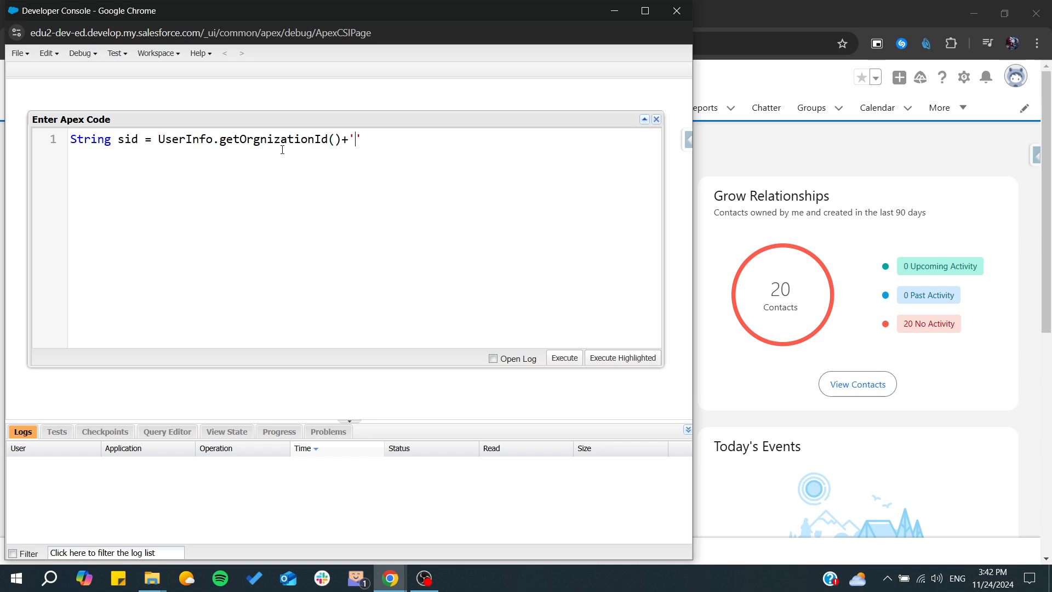
type("'+")
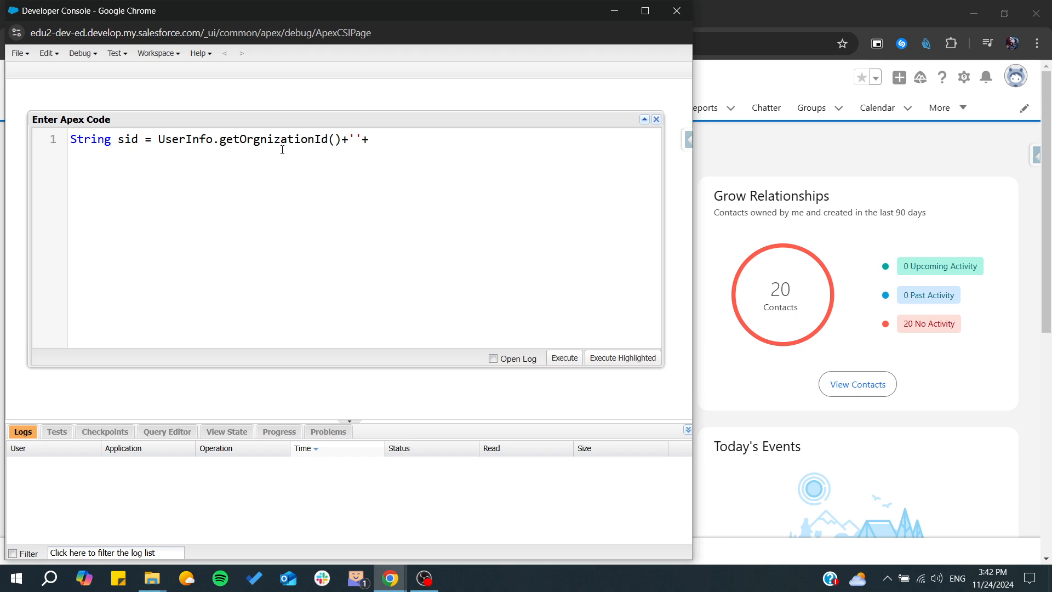
type("Use")
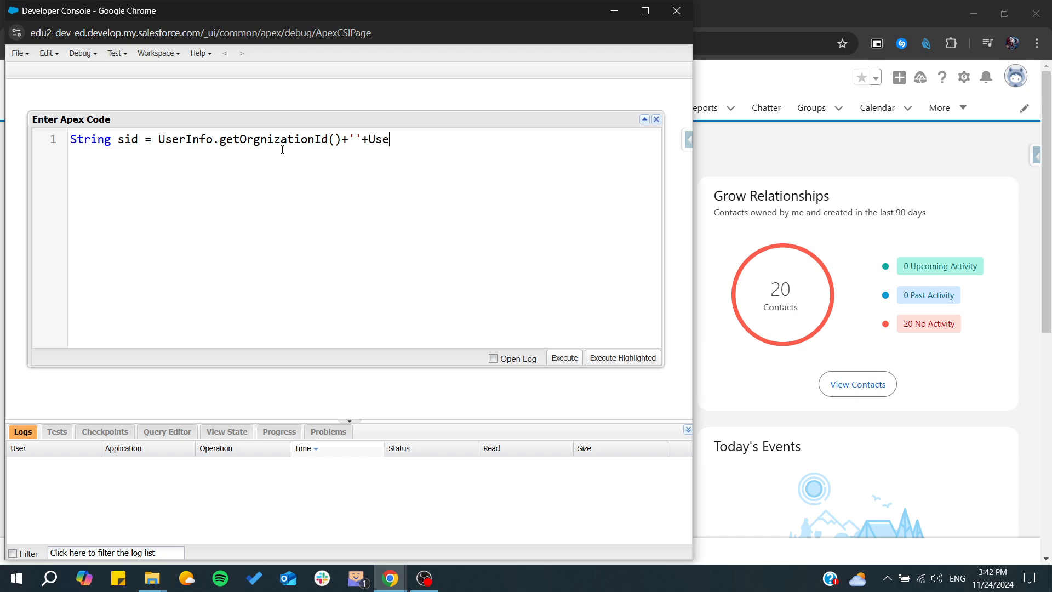
type("rInfo")
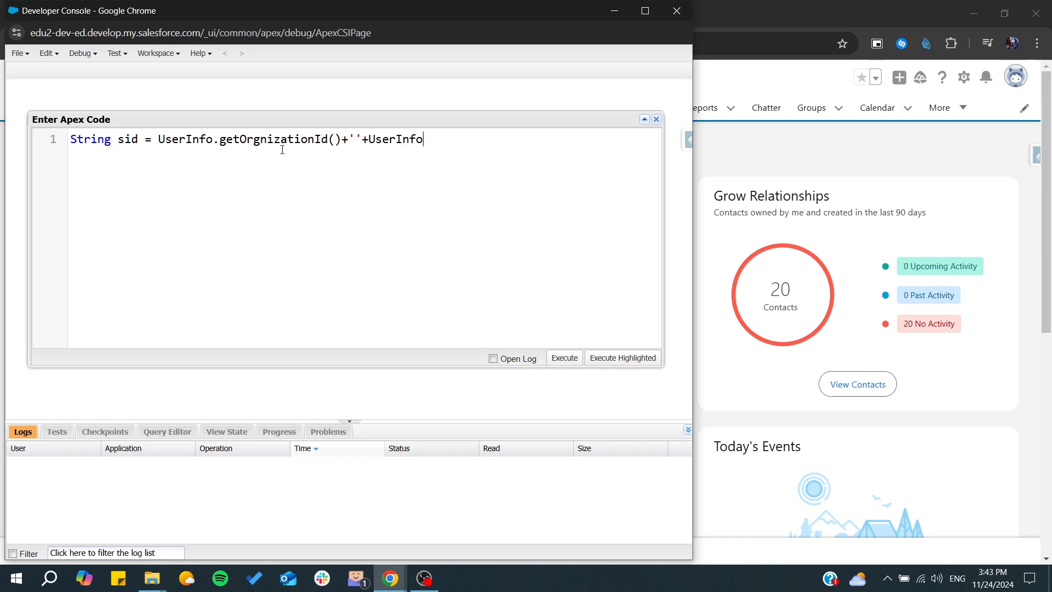
type(".ge")
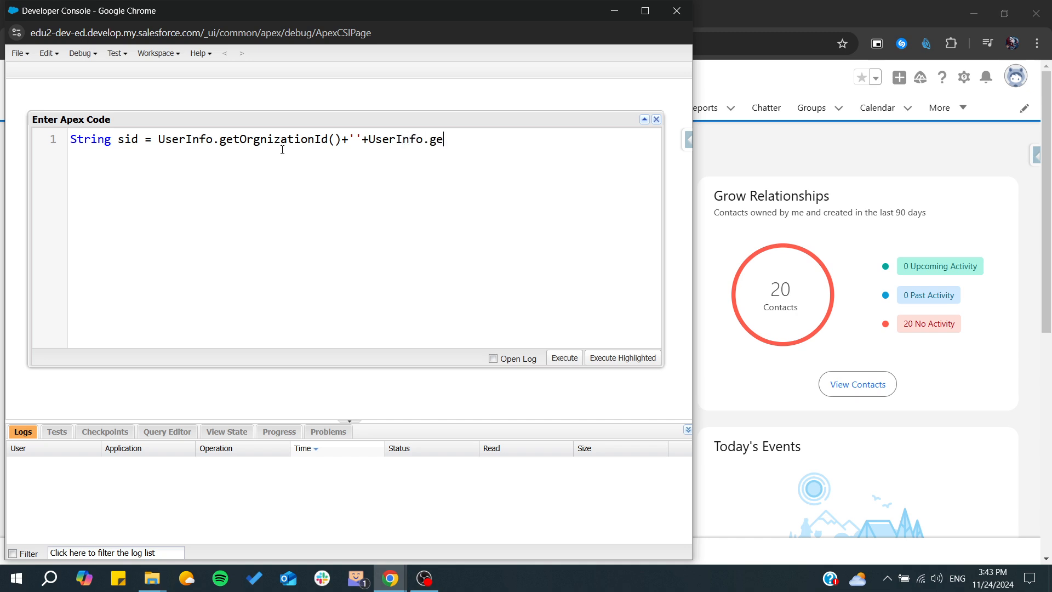
type("tSessi")
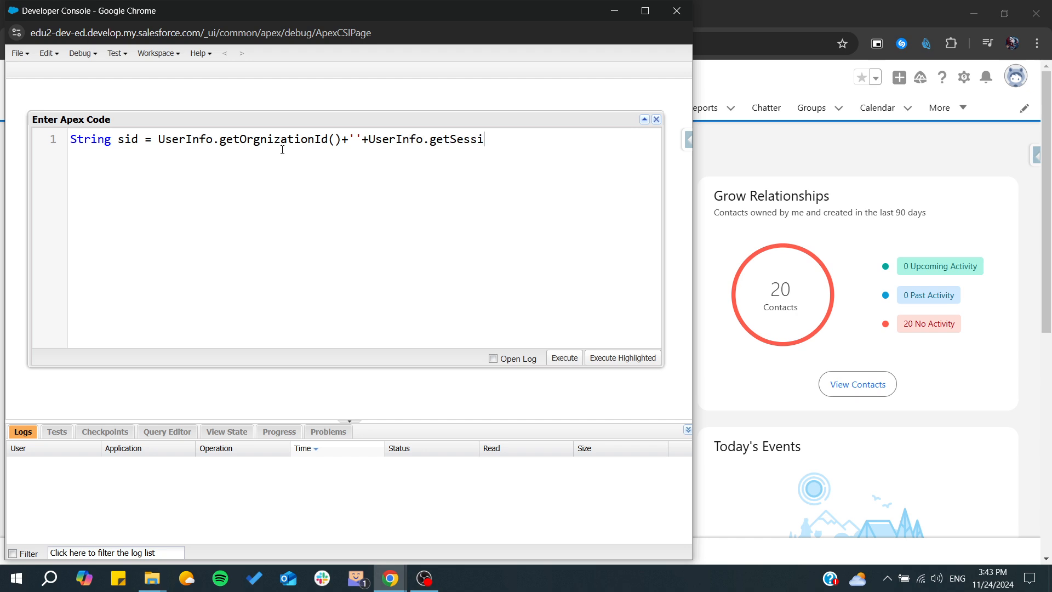
type("onIf")
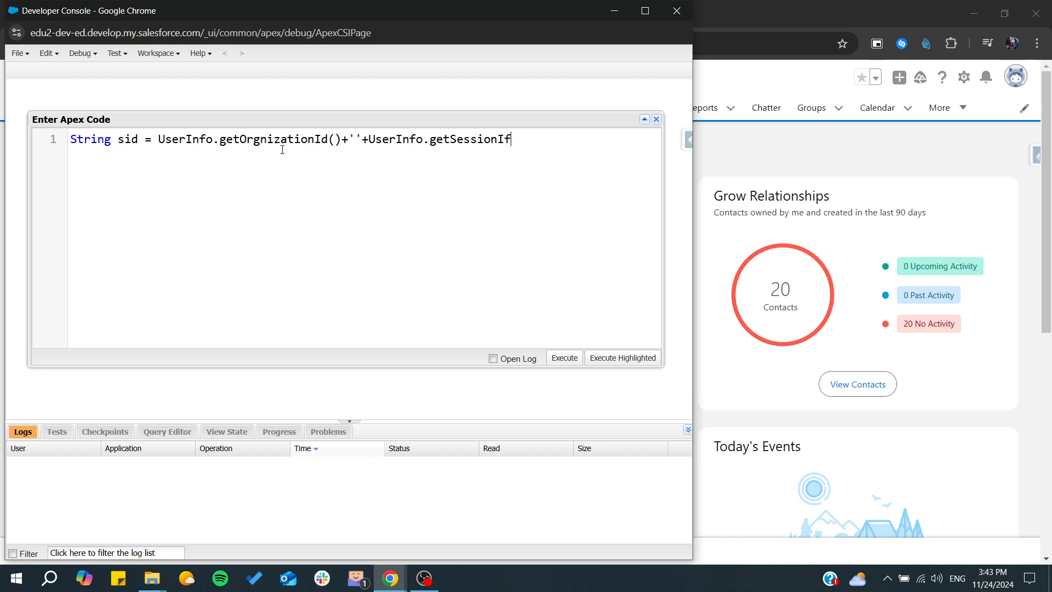
type("d()")
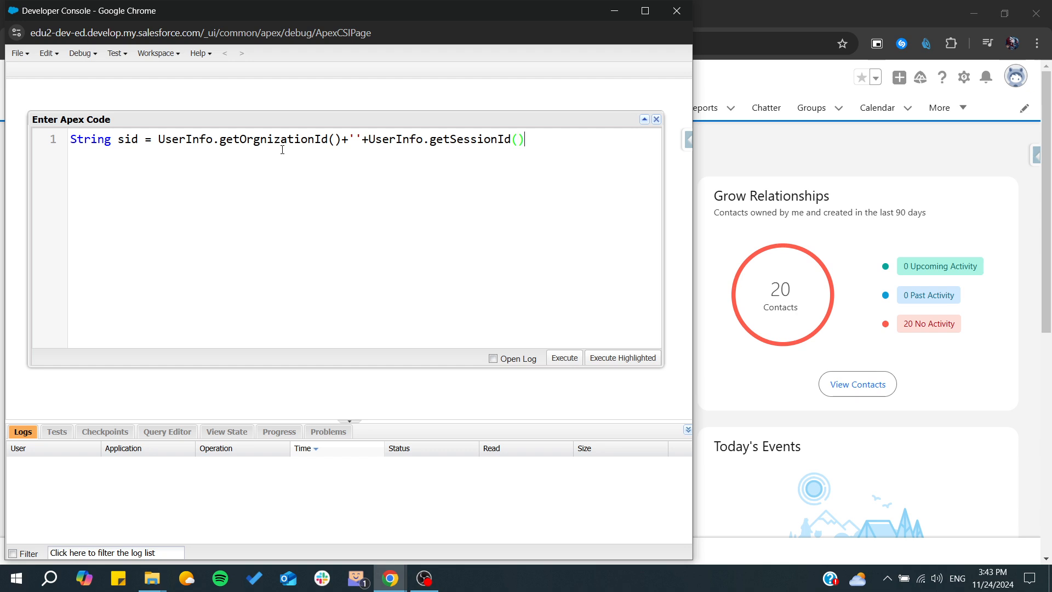
type(".Subs")
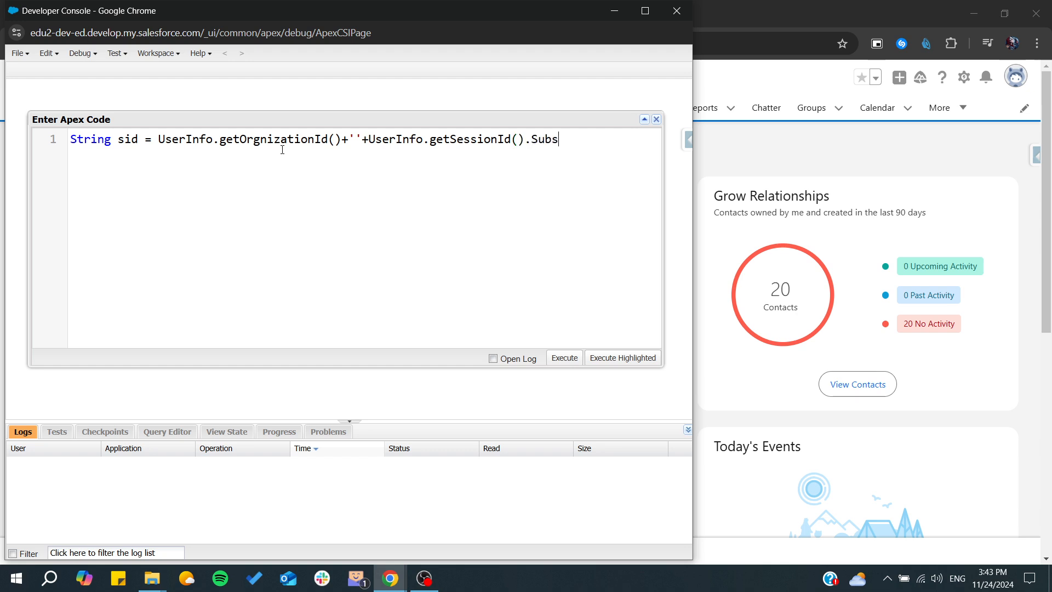
type("tri")
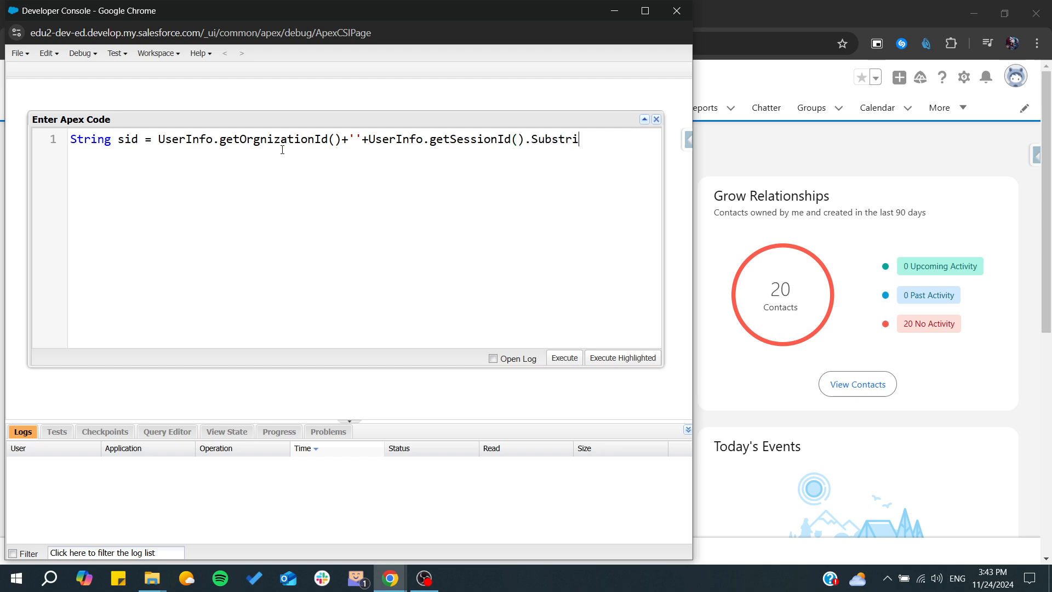
type("(15)")
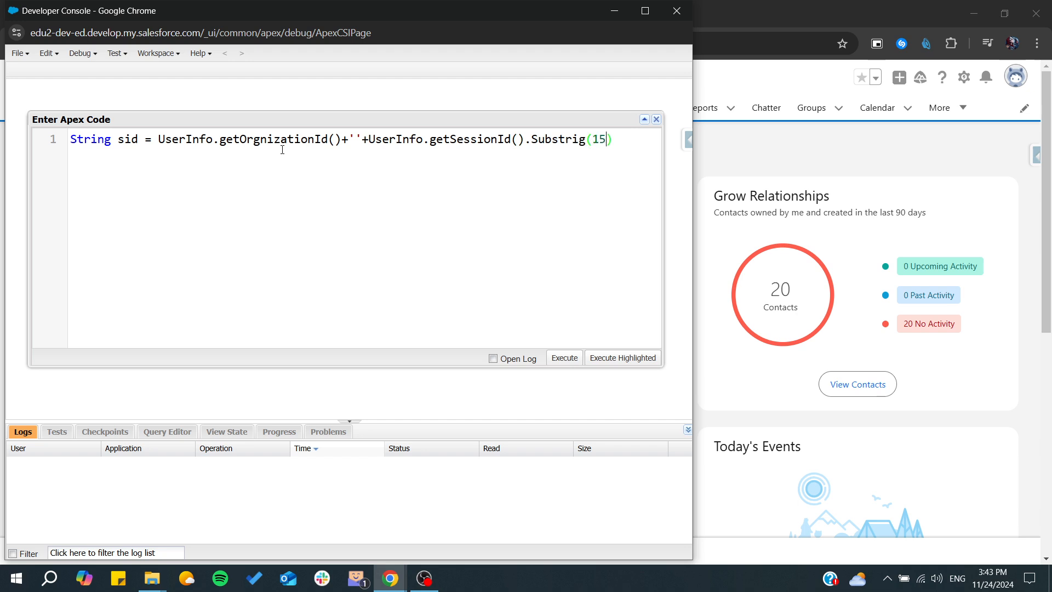
type(";")
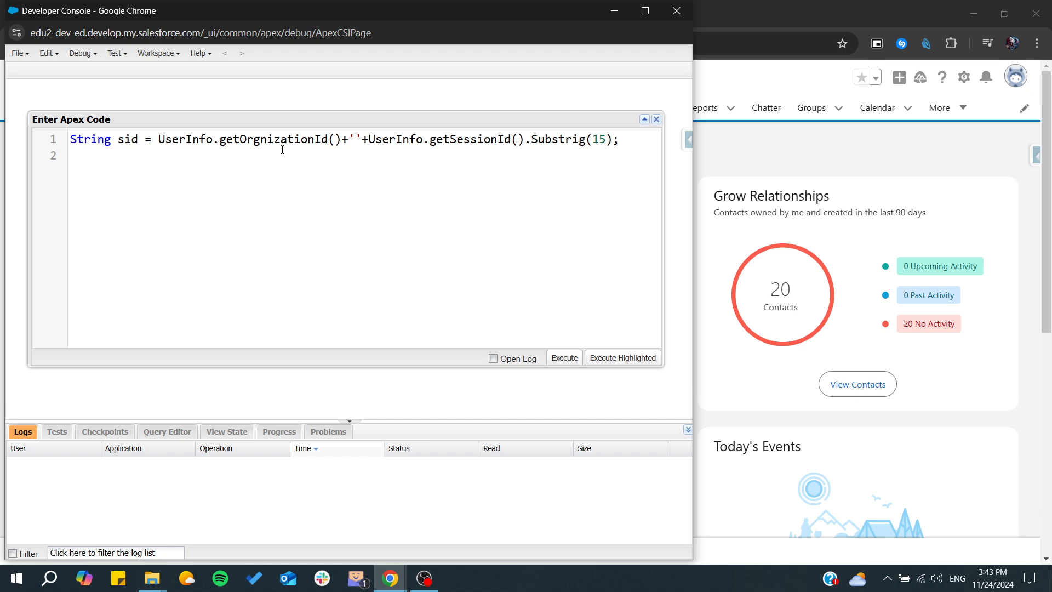
Add a second line System.debug(sid); to print the value.
type("SY")
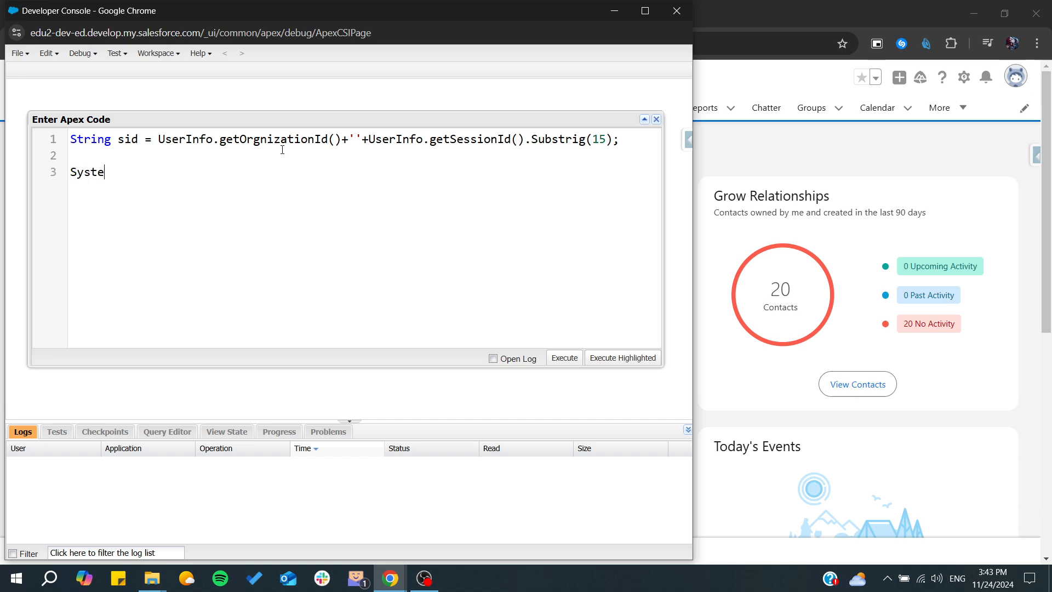
type("m")
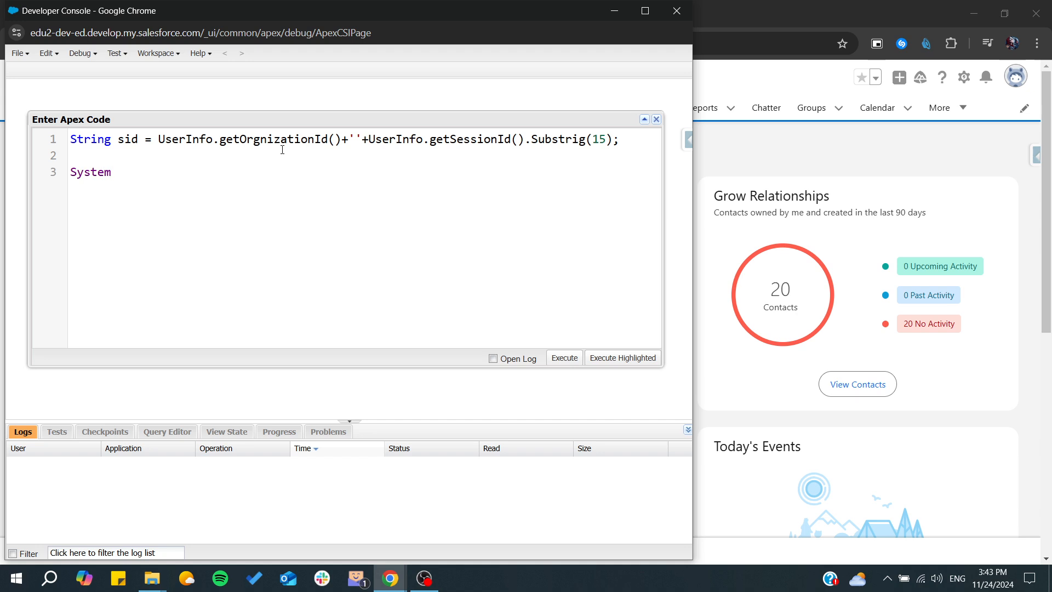
type(".debug")
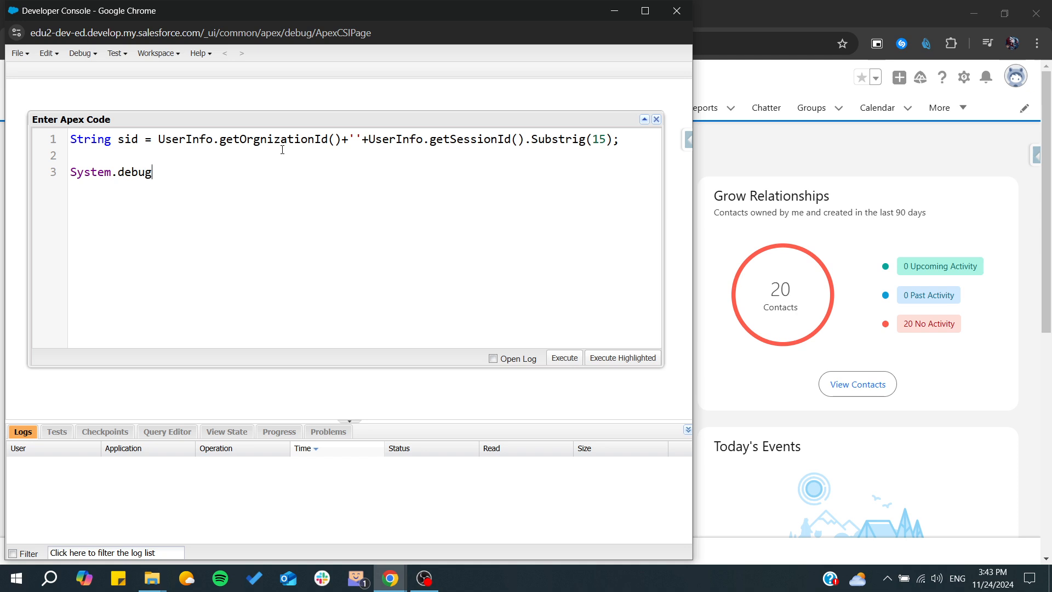
type("(sid)")
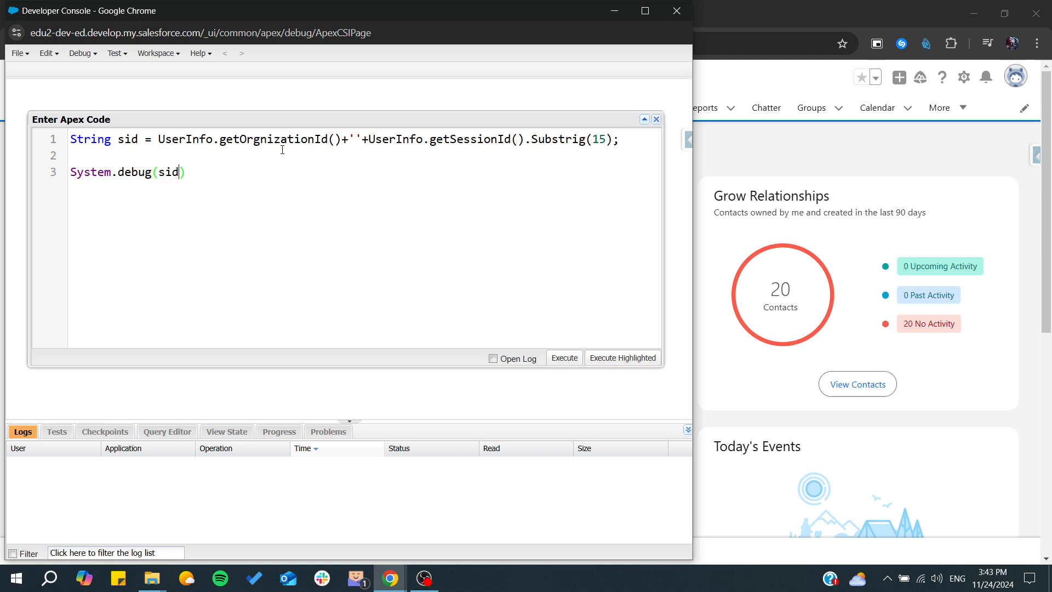
type(";")
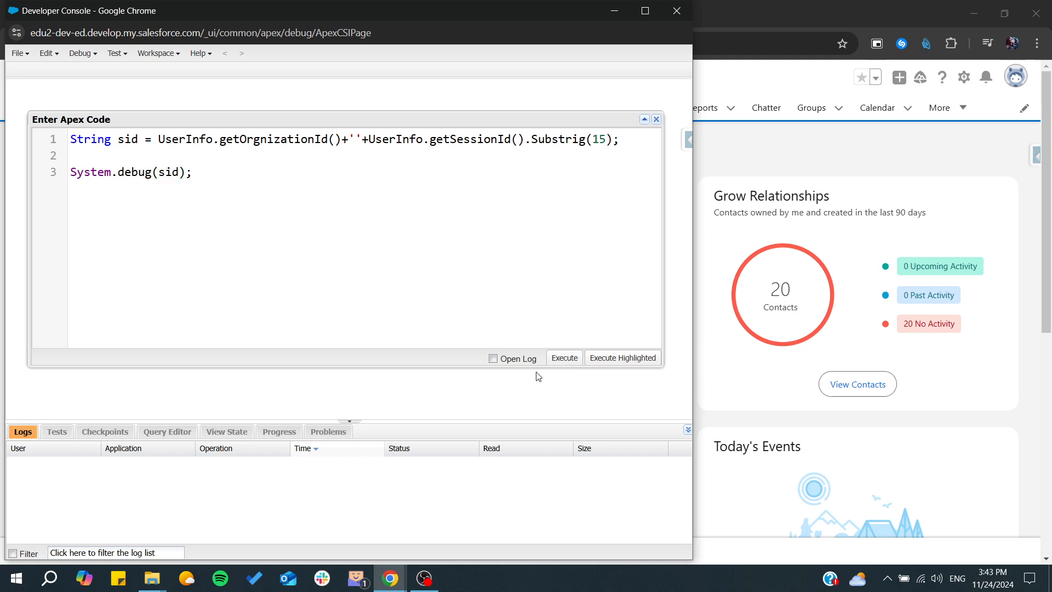
Run the Apex, dismiss the two compile errors, fix getOrganizationId and Substring, and execute successfully.
left_click(563, 357)
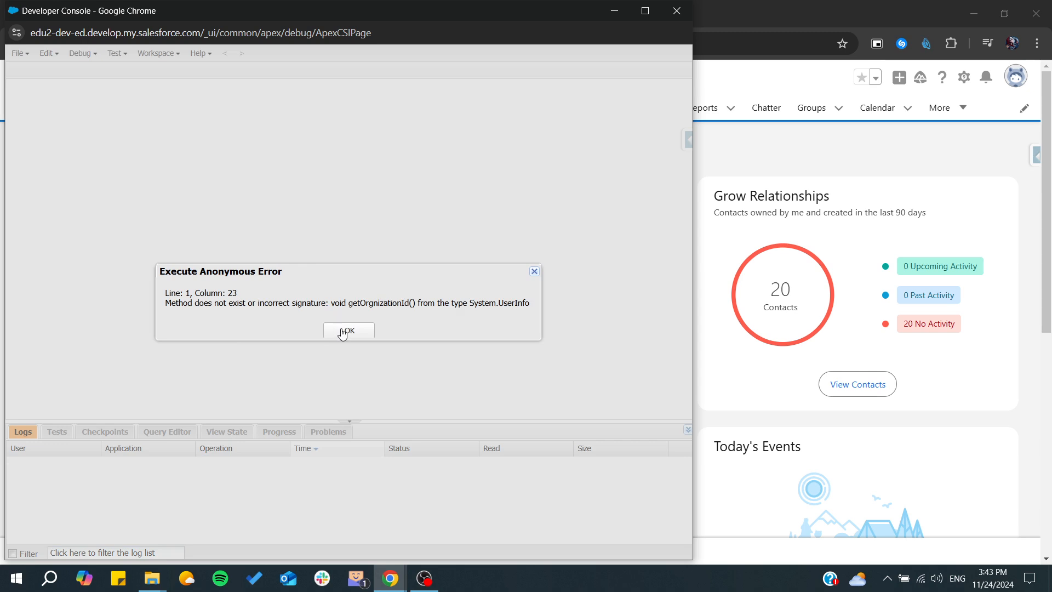
left_click(348, 330)
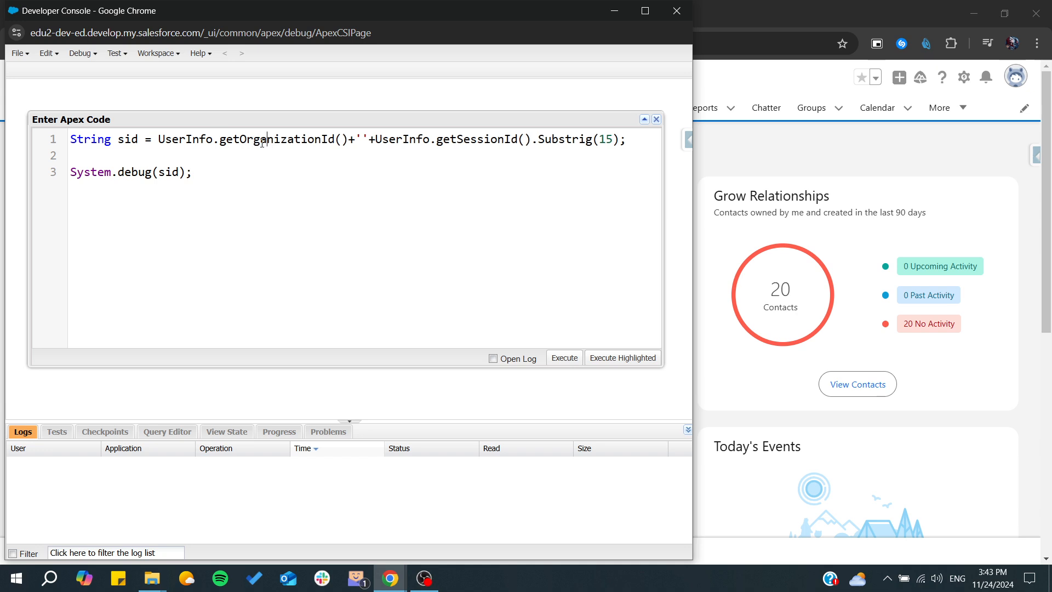
left_click(563, 357)
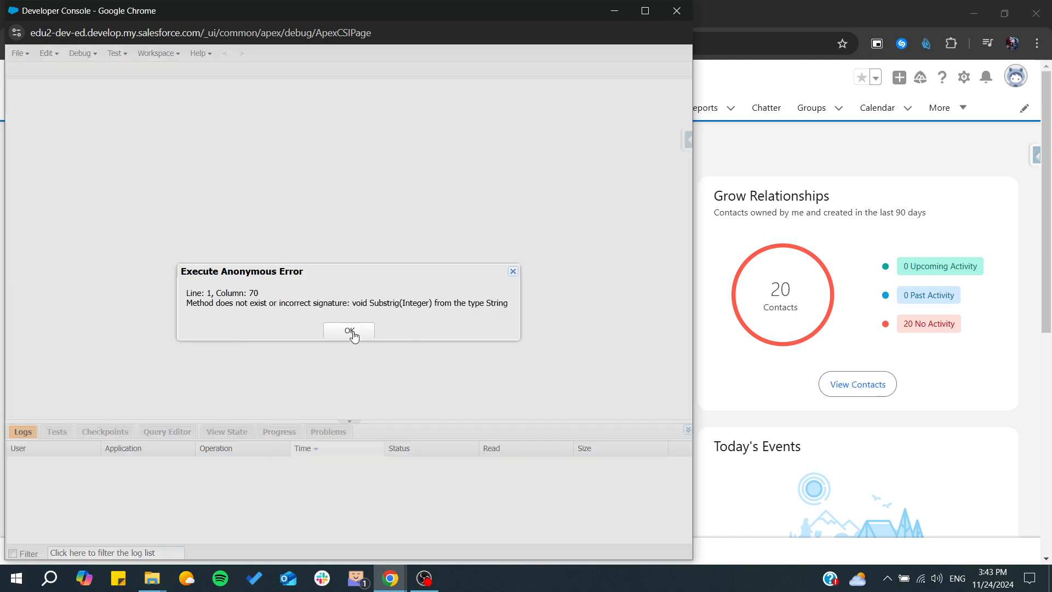
left_click(349, 330)
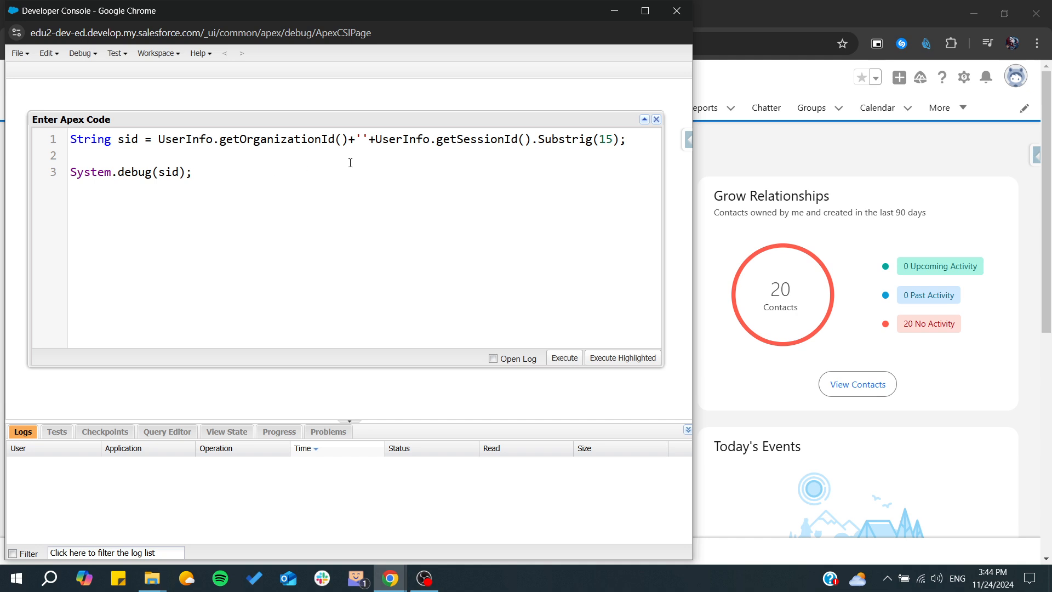
type("n")
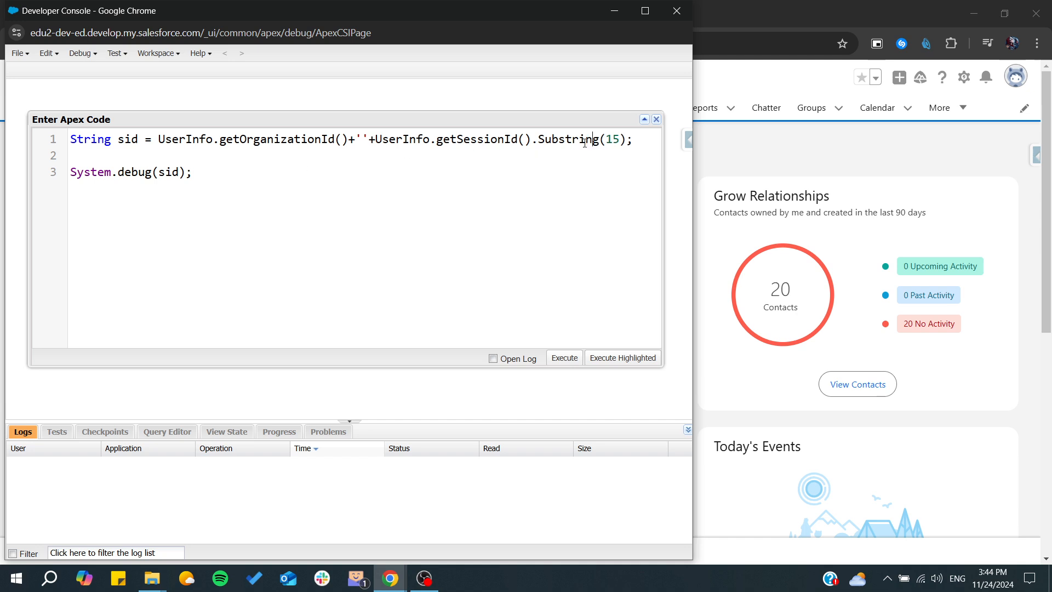
left_click(655, 118)
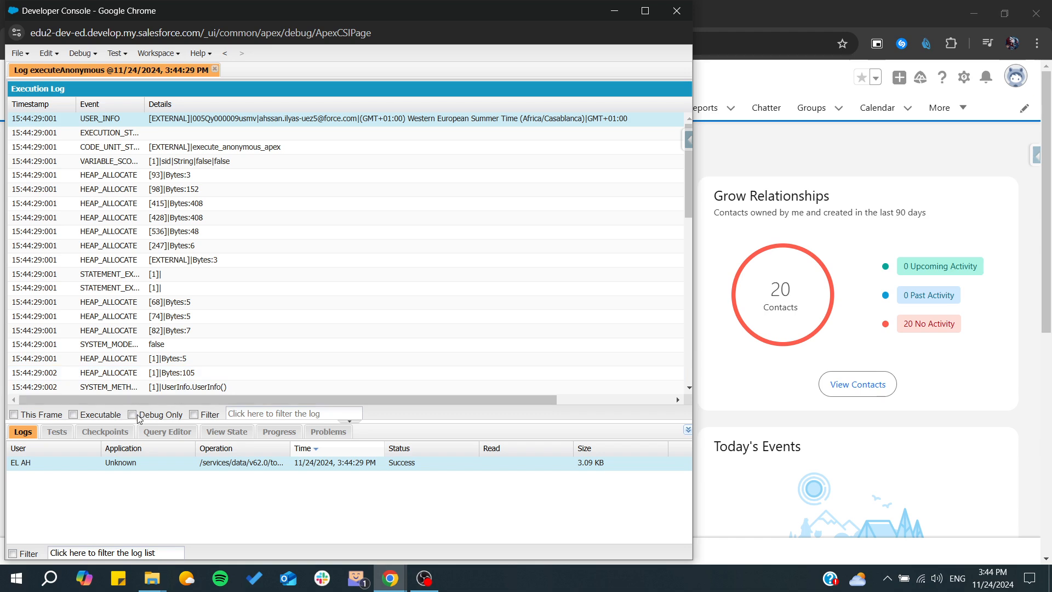
Filter the log to Debug Only, open the USER_DEBUG line, and select the printed ID string.
left_click(132, 414)
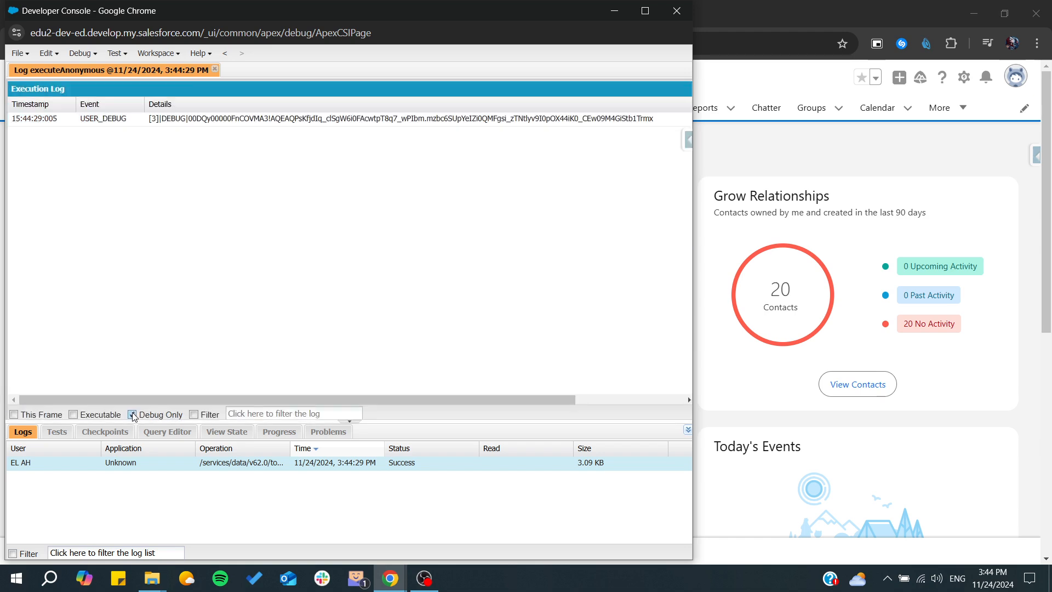
double_click(402, 118)
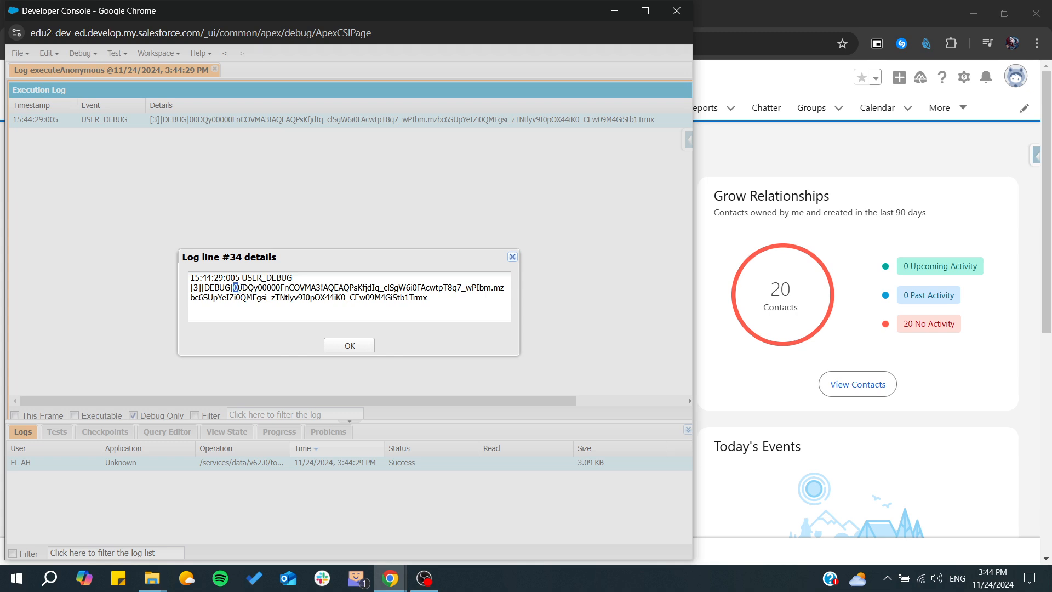
left_click_drag(236, 287, 425, 297)
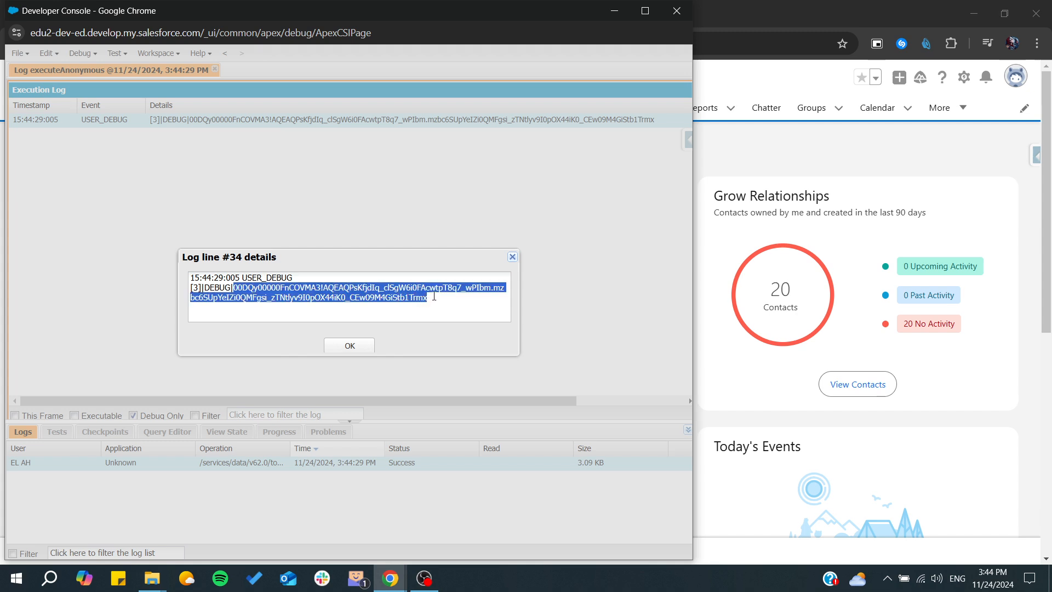
mouse_move(540, 16)
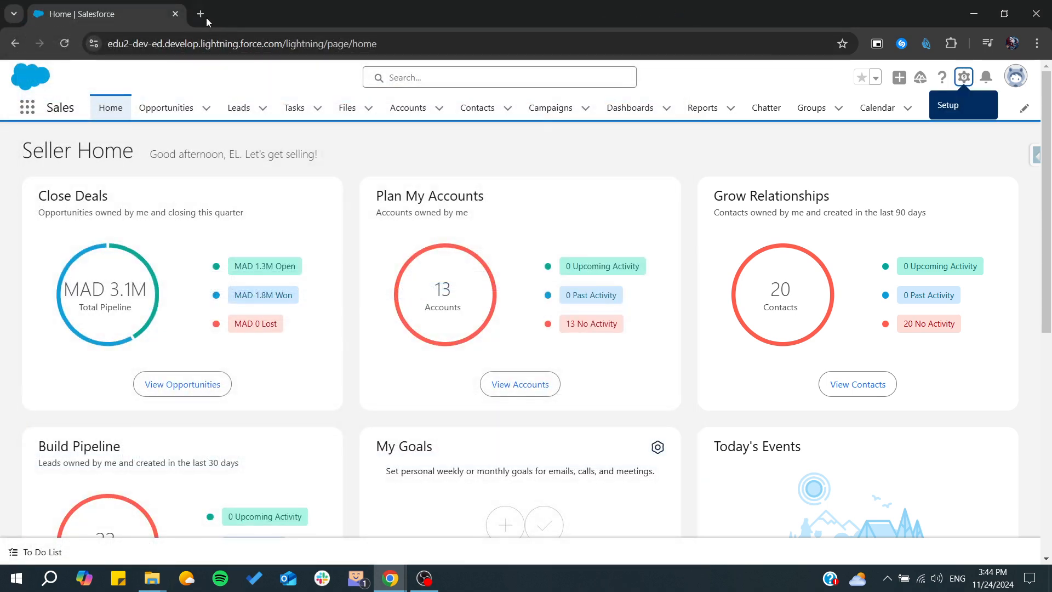
left_click(199, 13)
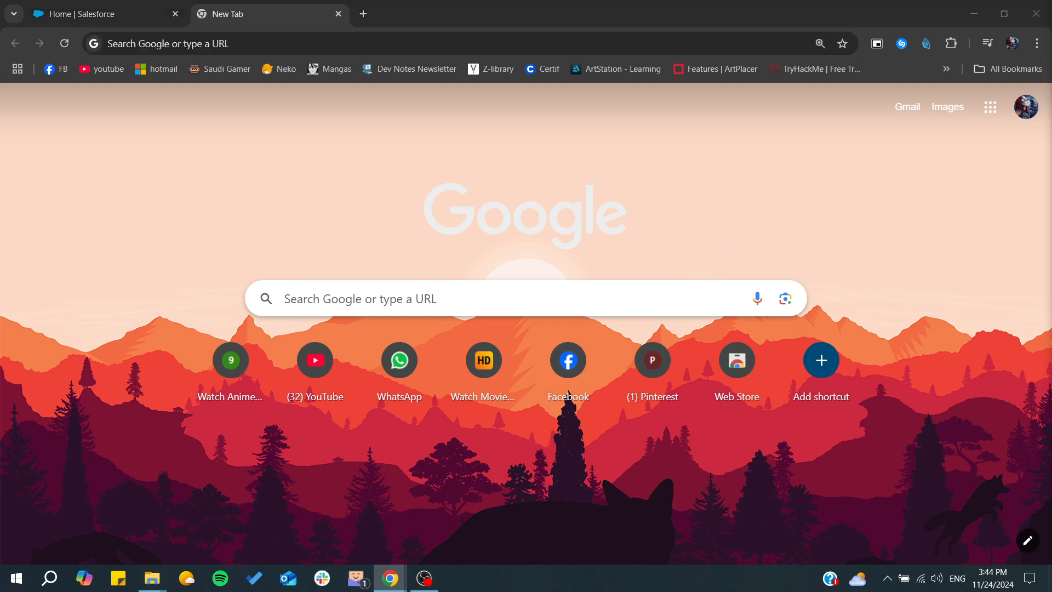
mouse_move(475, 204)
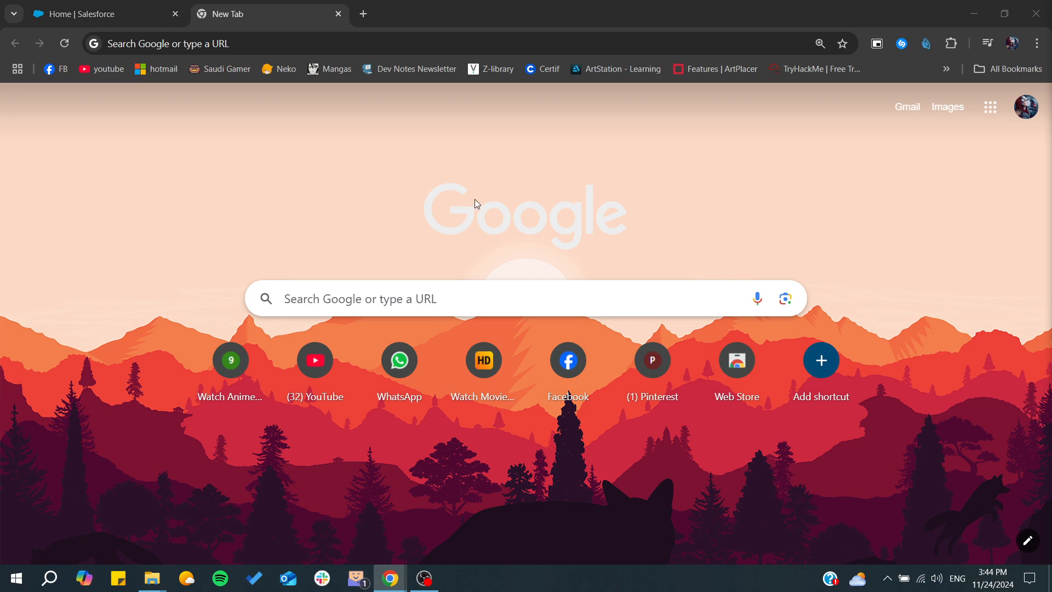
type("https://<endpoint host>/secur/frontdoor.jsp?sid=<session id>\"")
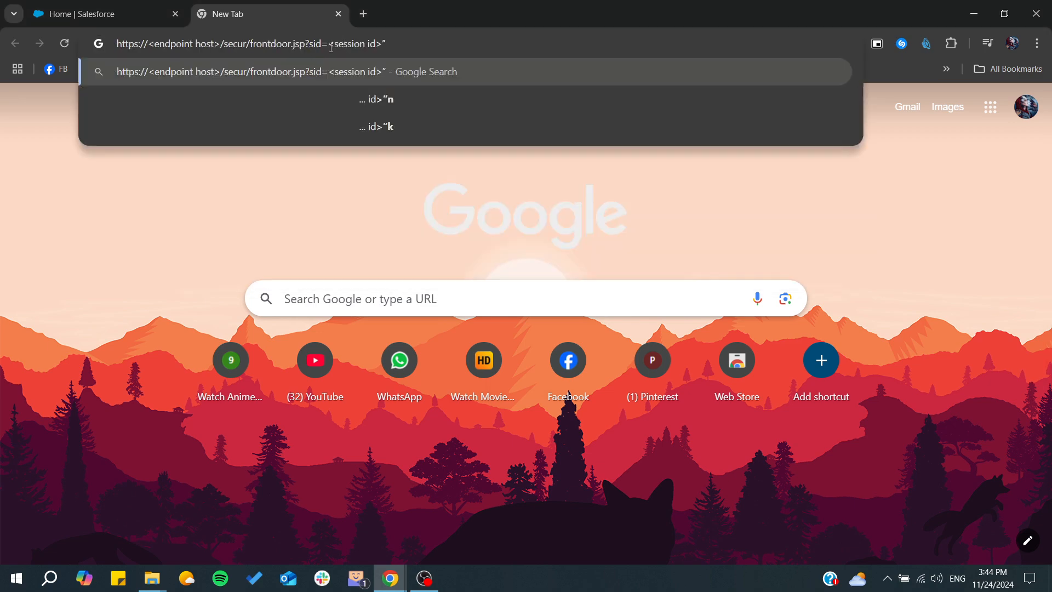
double_click(355, 44)
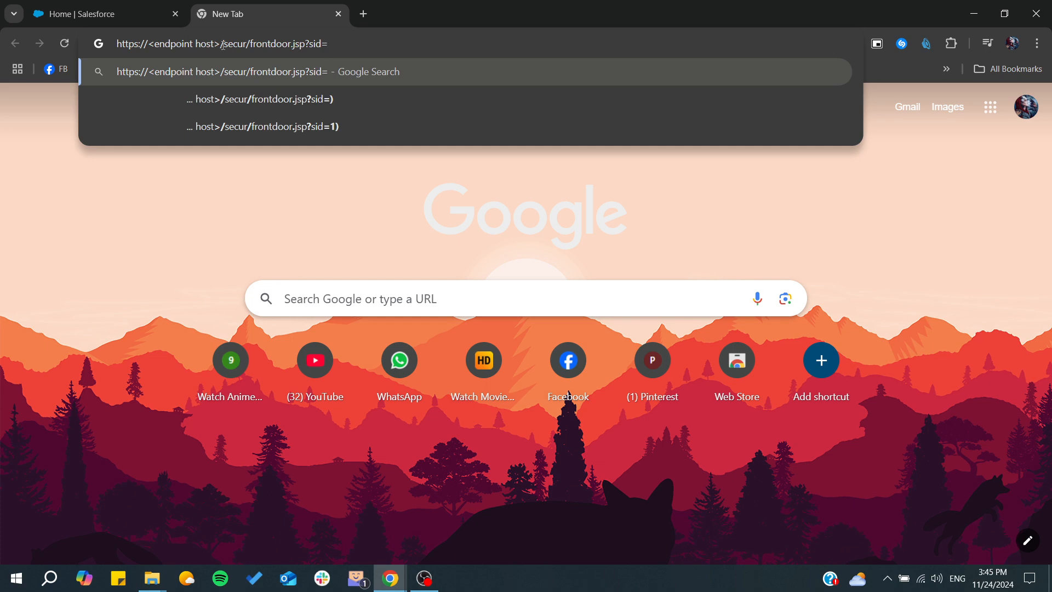
double_click(179, 44)
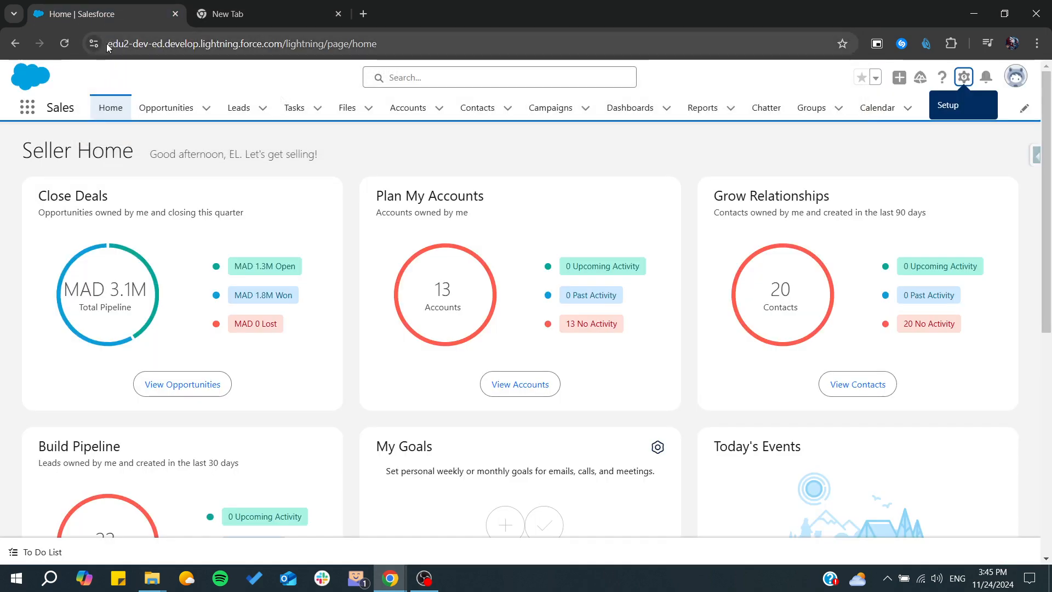
Take the org's lightning.force.com host from the Salesforce tab's address for the login URL.
left_click(269, 44)
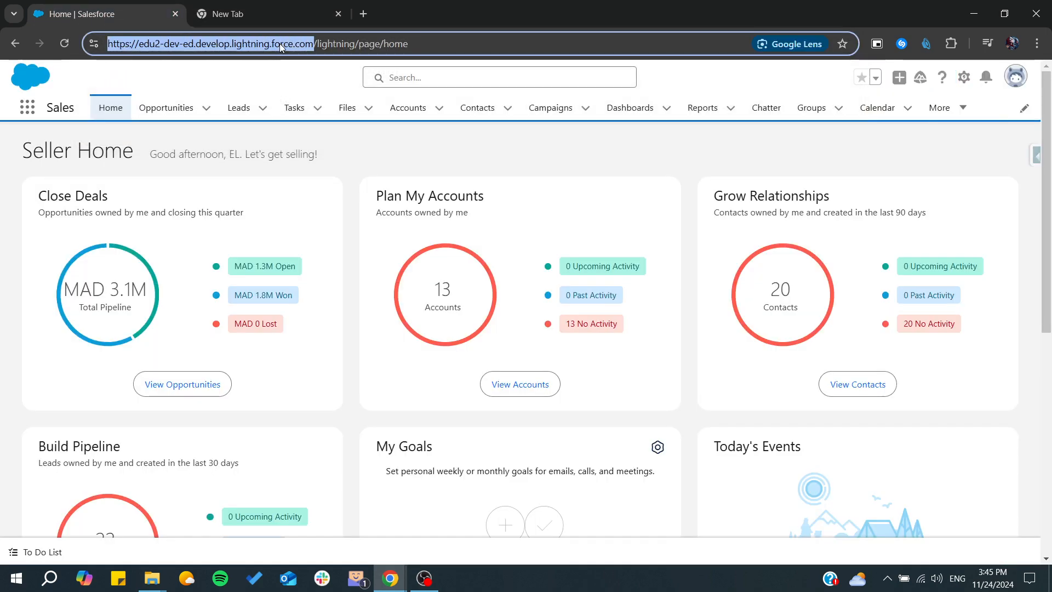
left_click(269, 13)
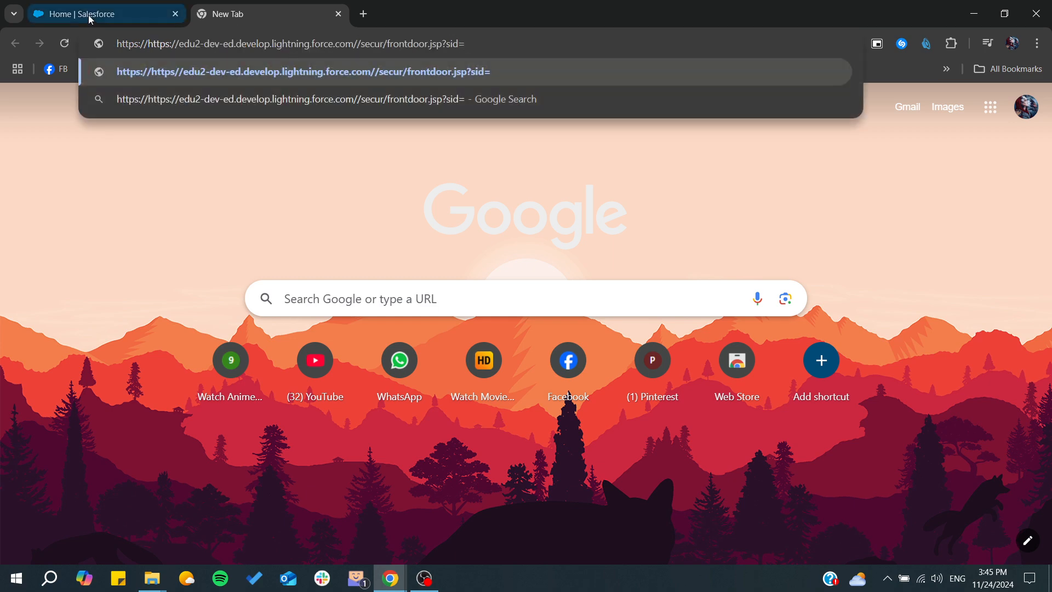
left_click(104, 13)
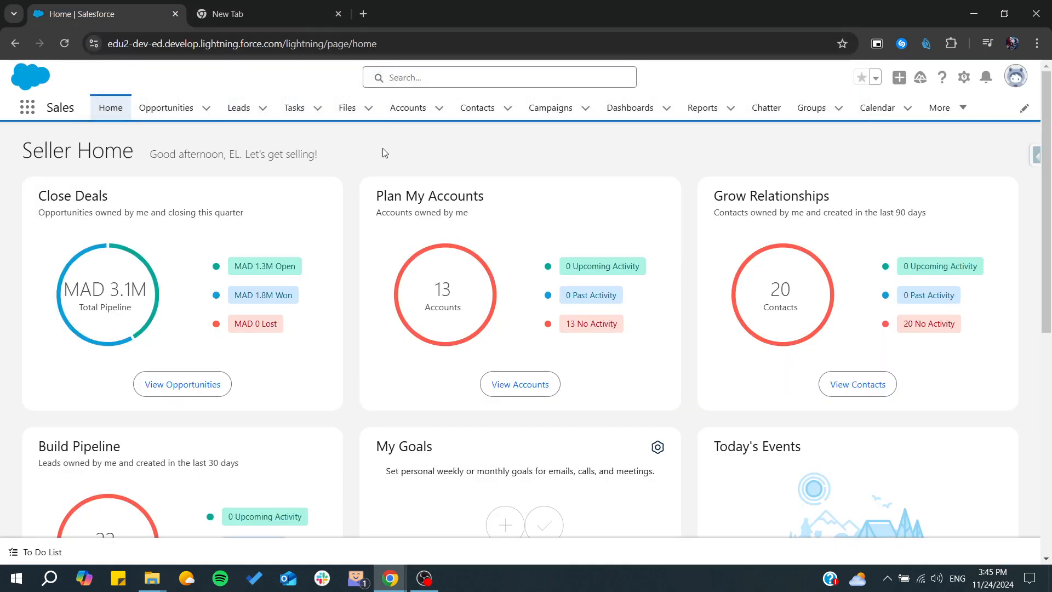